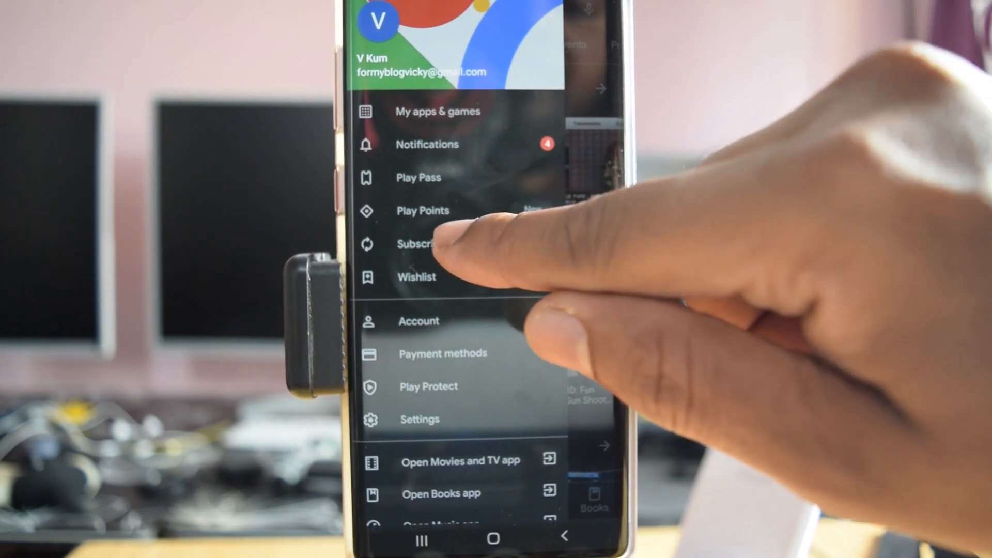
Step: Start cancelling the Marvel Unlimited subscription from Subscriptions and submit a cancellation reason
{"action": "left_click", "coordinate": [422, 244]}
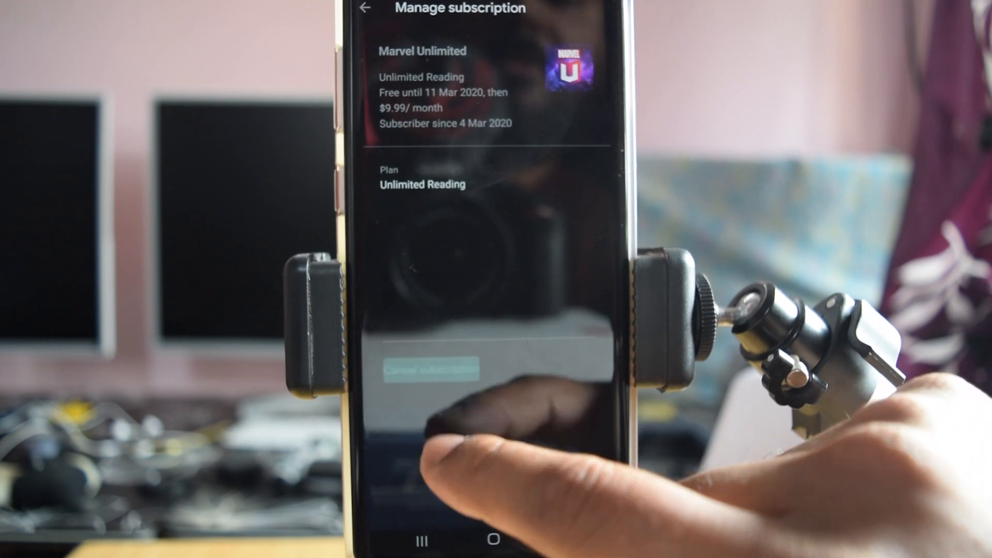
{"action": "left_click", "coordinate": [429, 369]}
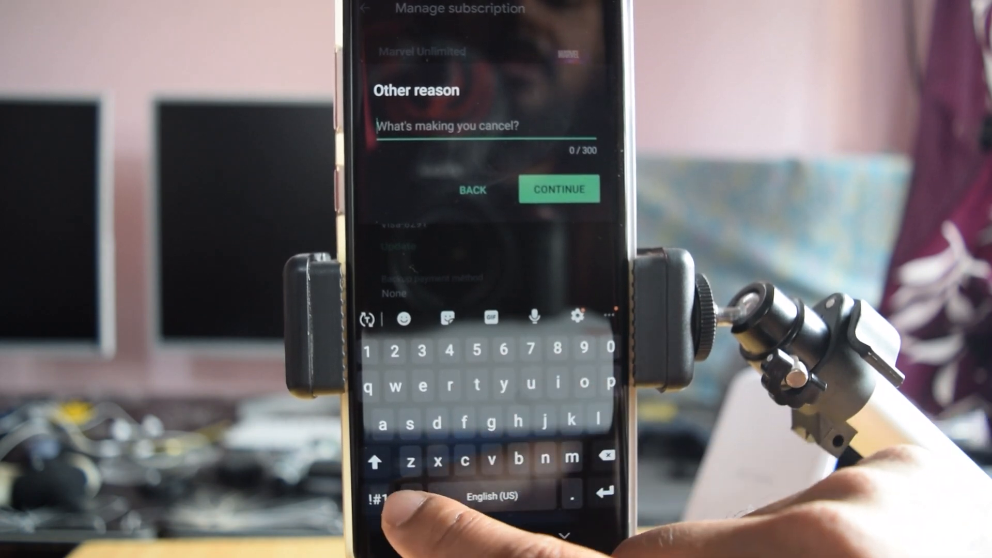
{"action": "left_click", "coordinate": [559, 189]}
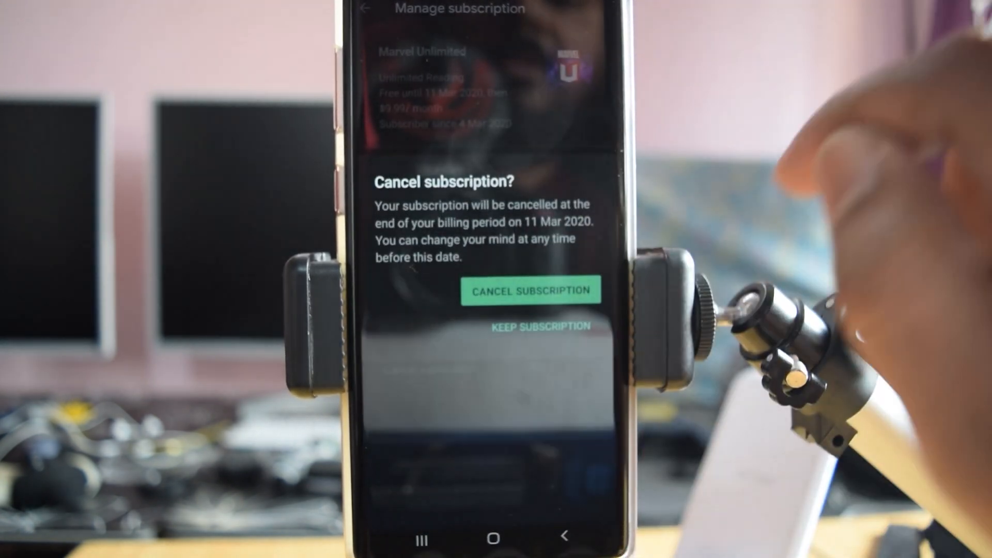